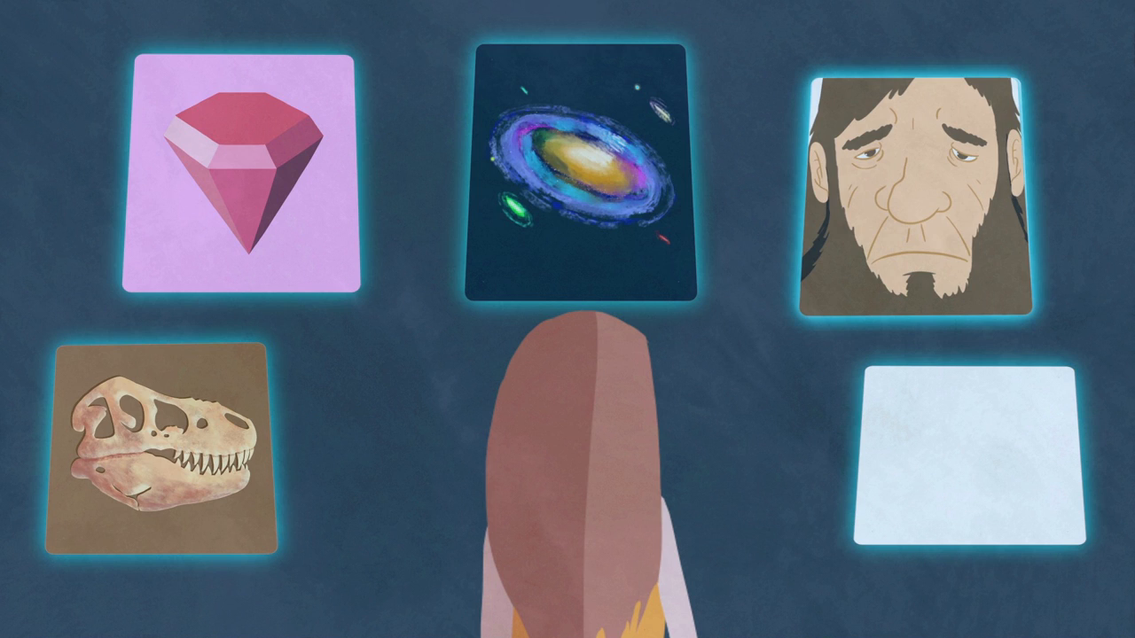
click(915, 196)
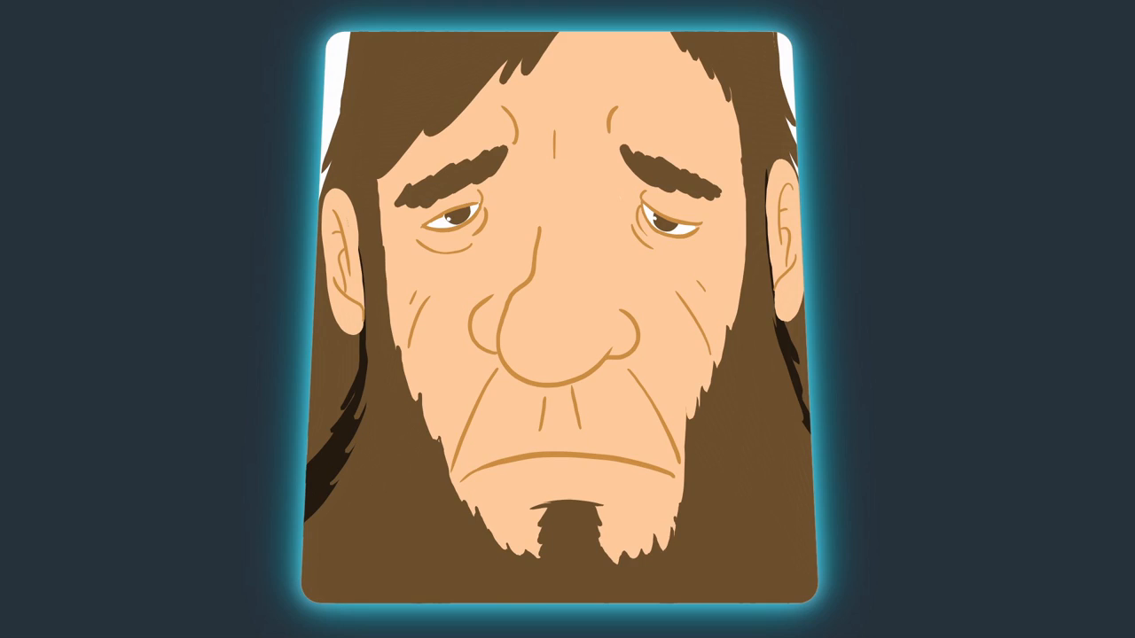